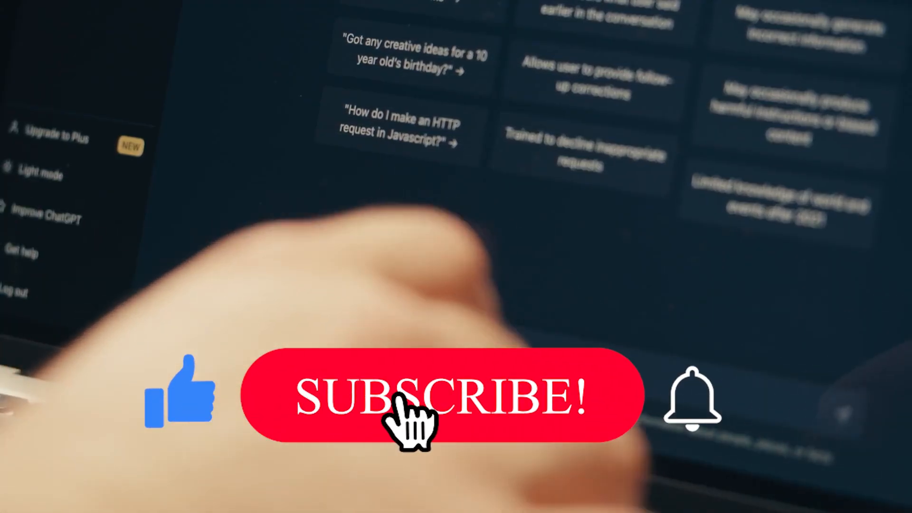
Step: Draft the message 'Give me 10 instagram post ideas' in the ChatGPT message box
left_click(443, 396)
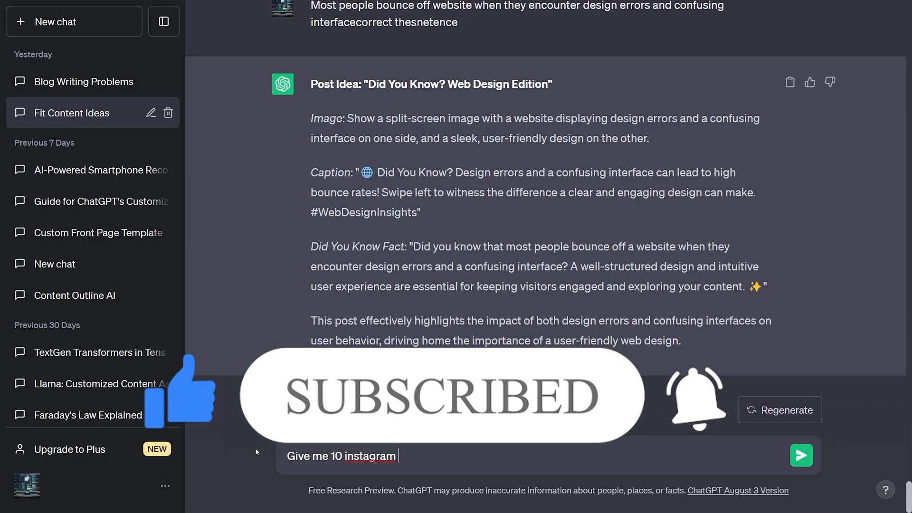
type("post ideas")
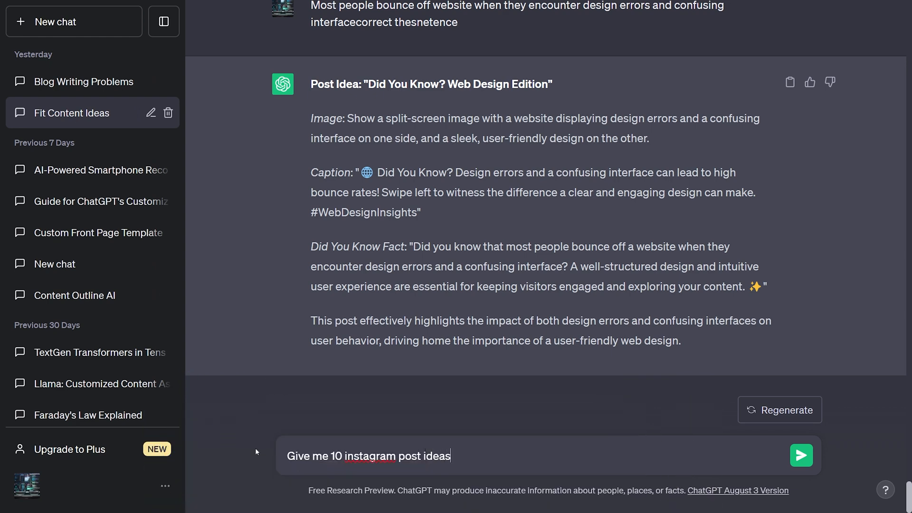
left_click(800, 455)
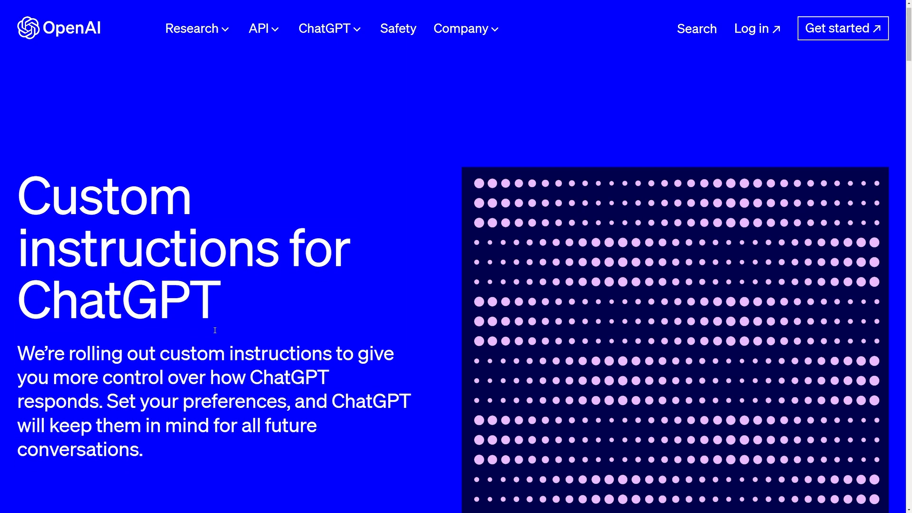
scroll("down", 3)
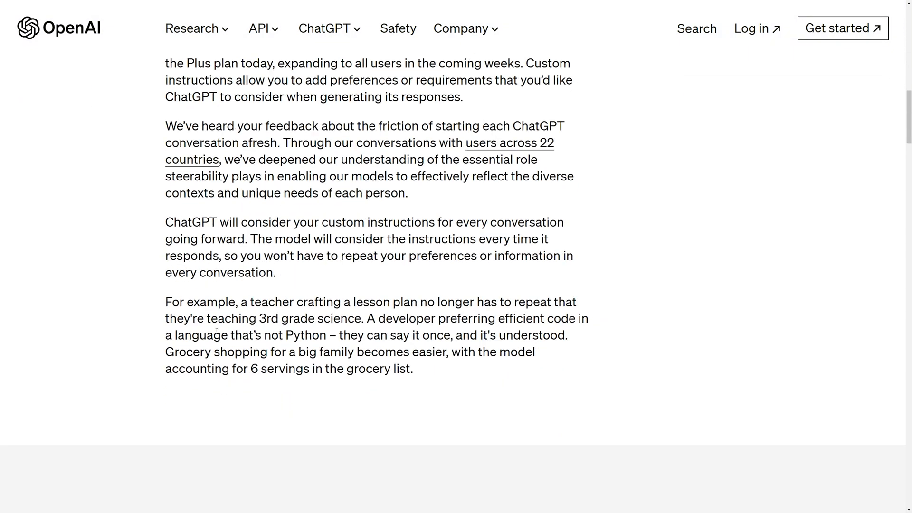
scroll("up", 3)
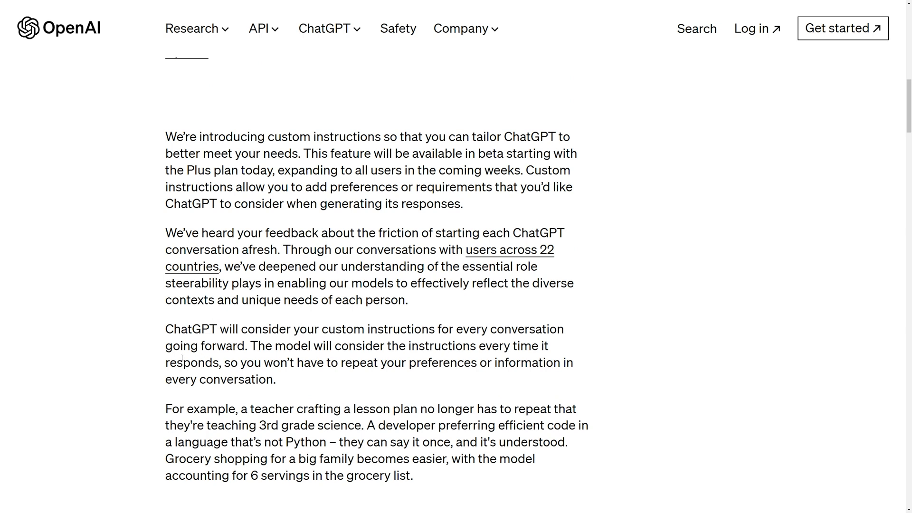
left_click_drag(165, 409, 410, 475)
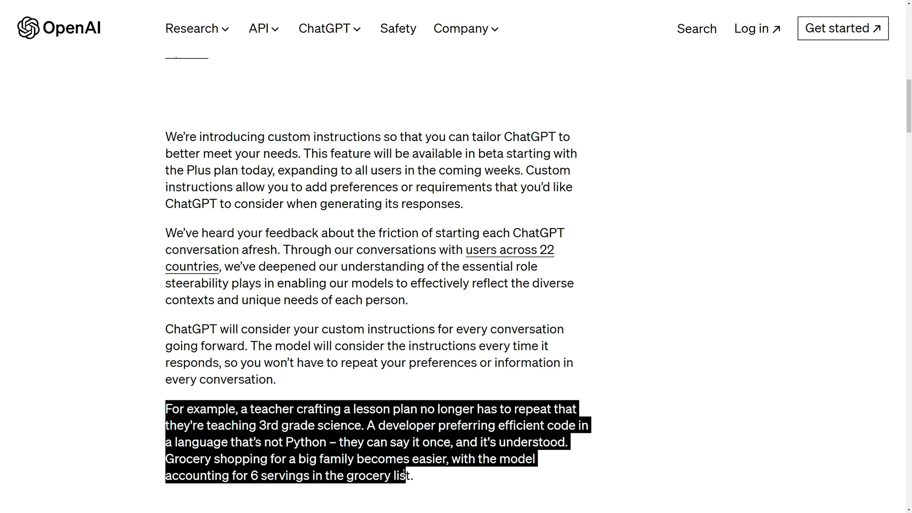
left_click(370, 245)
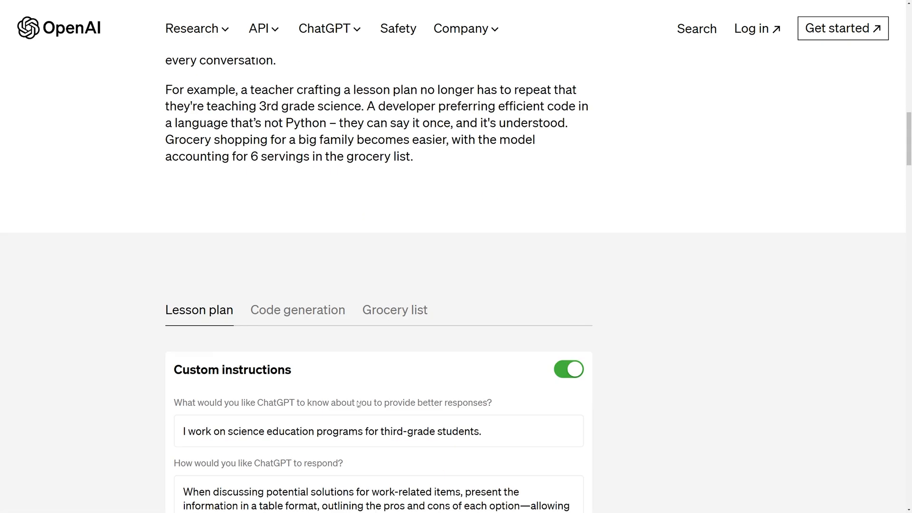
scroll("down", 3)
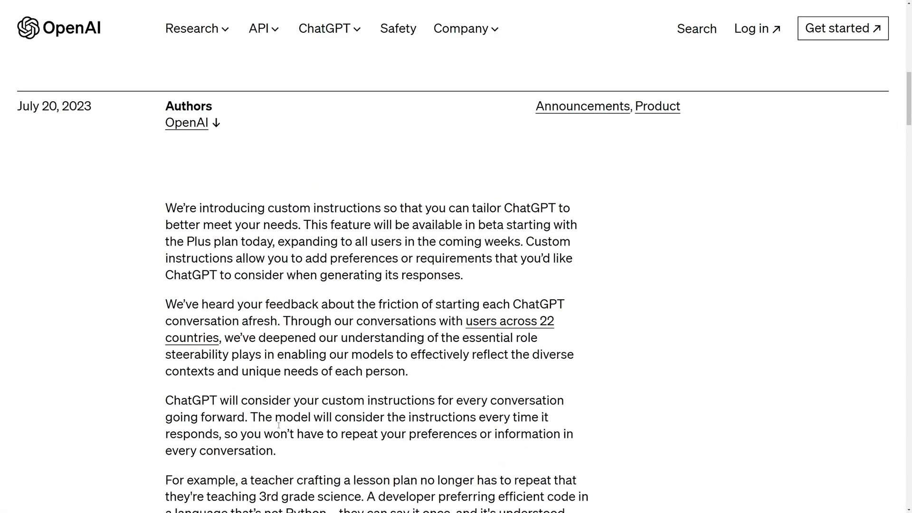
scroll("down", 3)
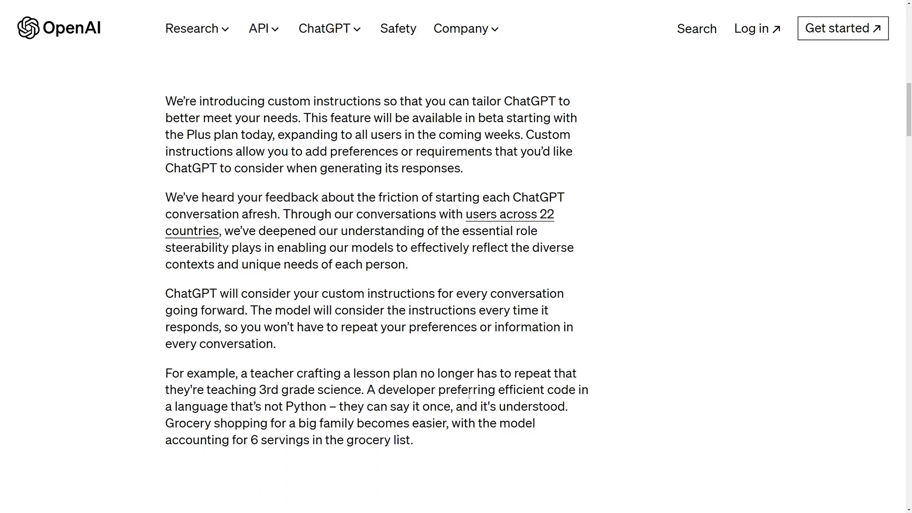
scroll("up", 3)
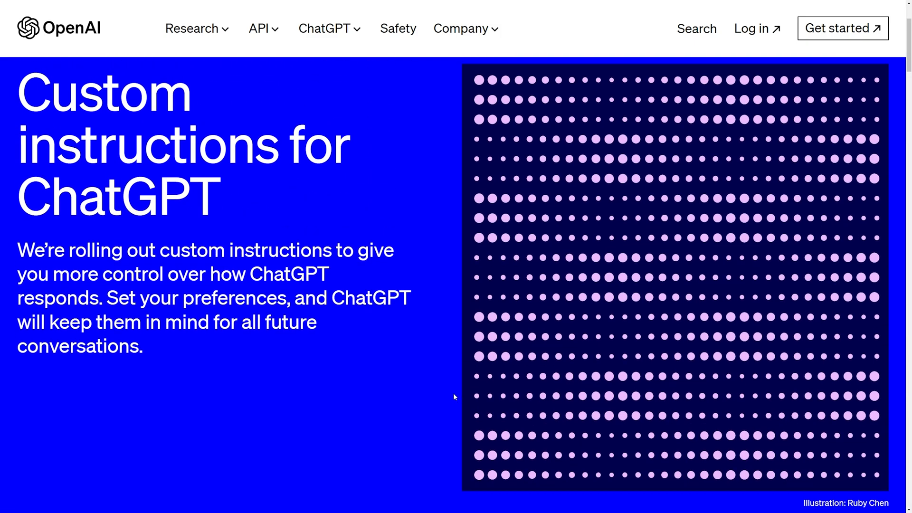
scroll("down", 3)
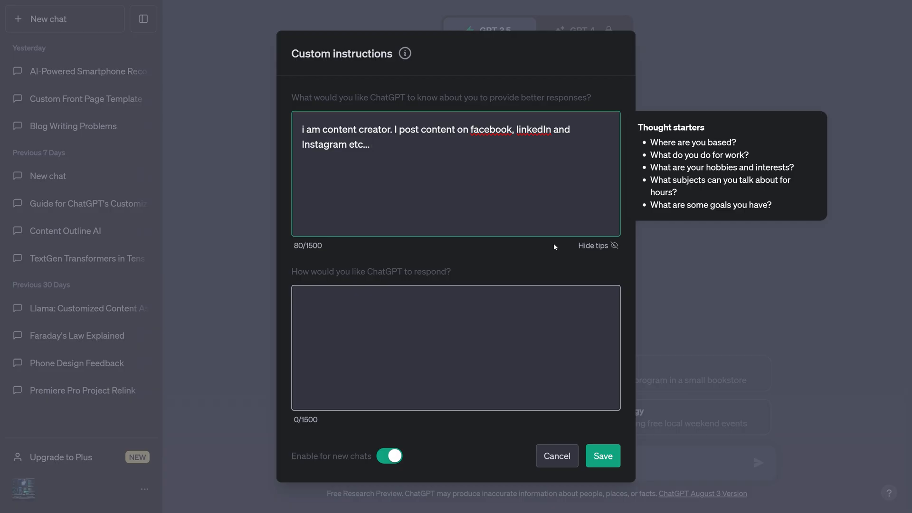
Step: Describe yourself as a content creator for Facebook, LinkedIn and Instagram in the first custom-instructions box
left_click(371, 145)
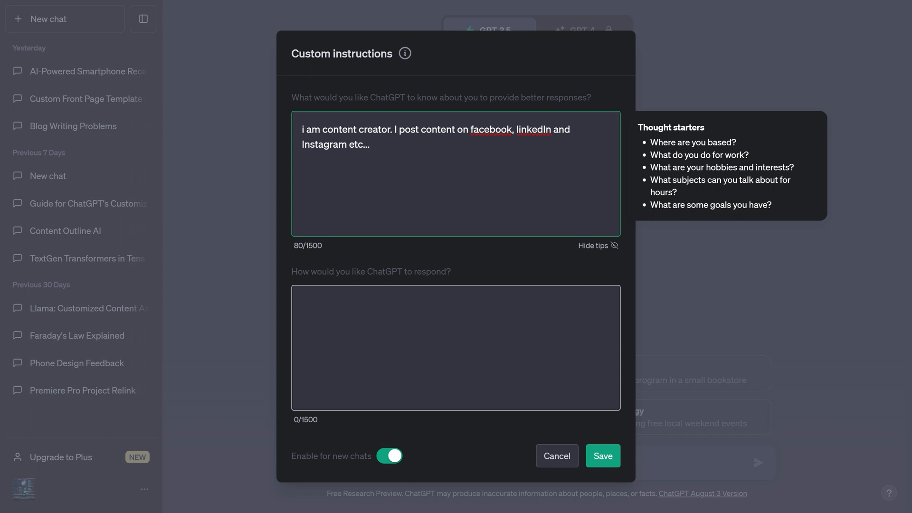
left_click(372, 145)
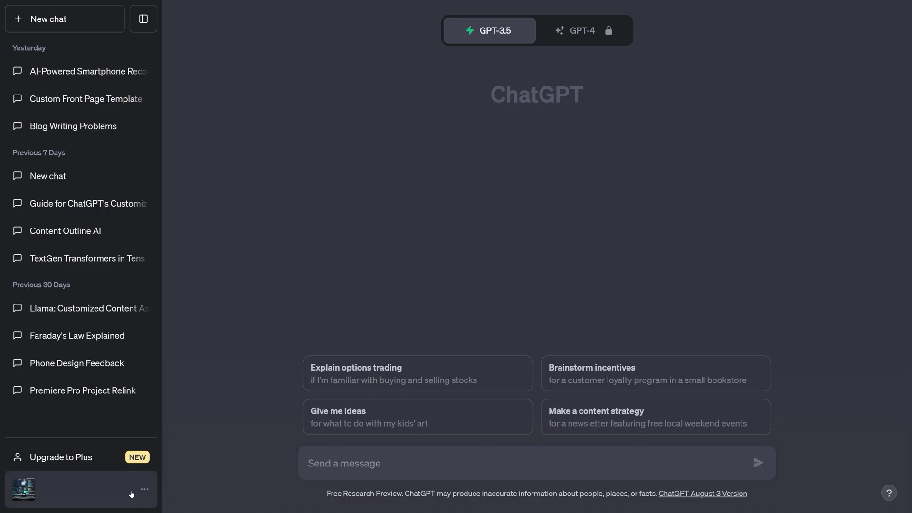
Step: Open the profile menu showing Custom instructions, Settings and Log out
left_click(145, 490)
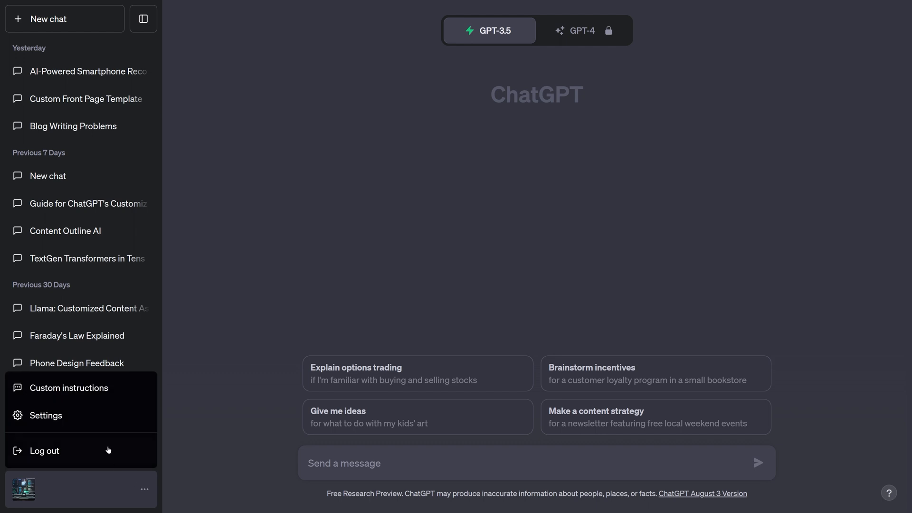
left_click(68, 388)
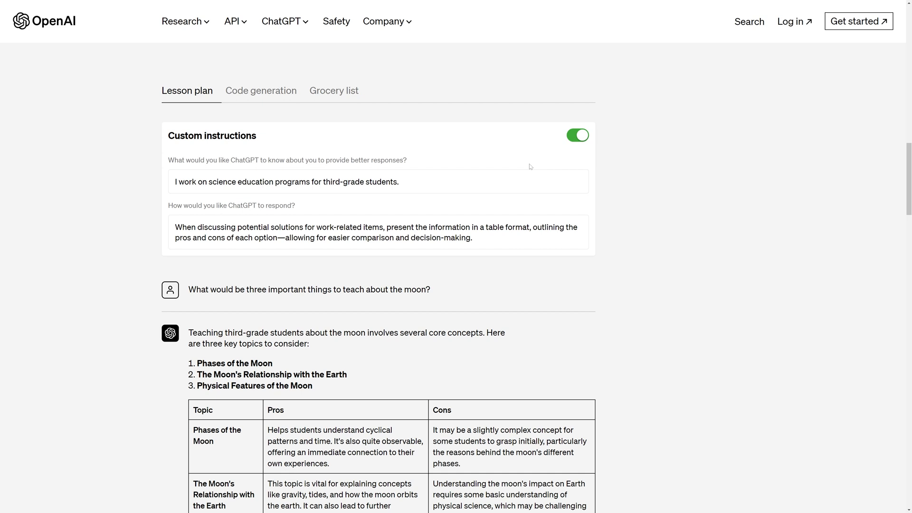
mouse_move(560, 158)
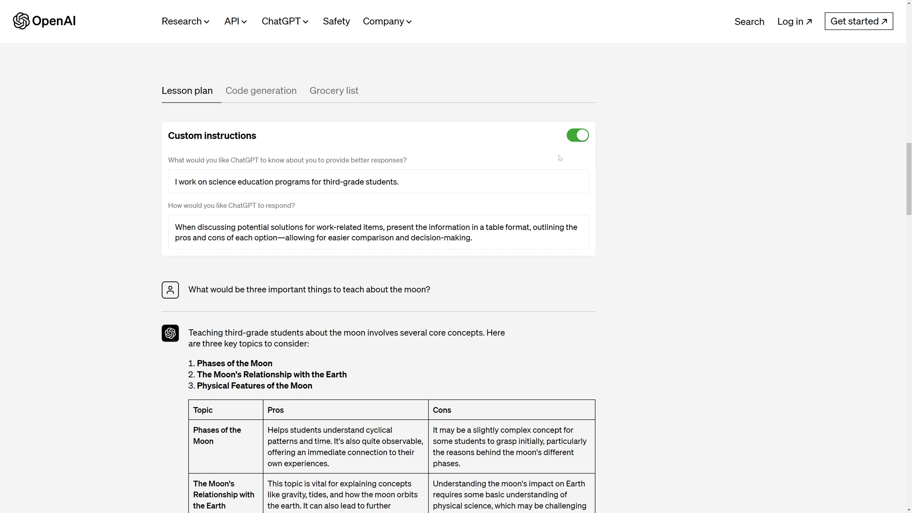
mouse_move(569, 161)
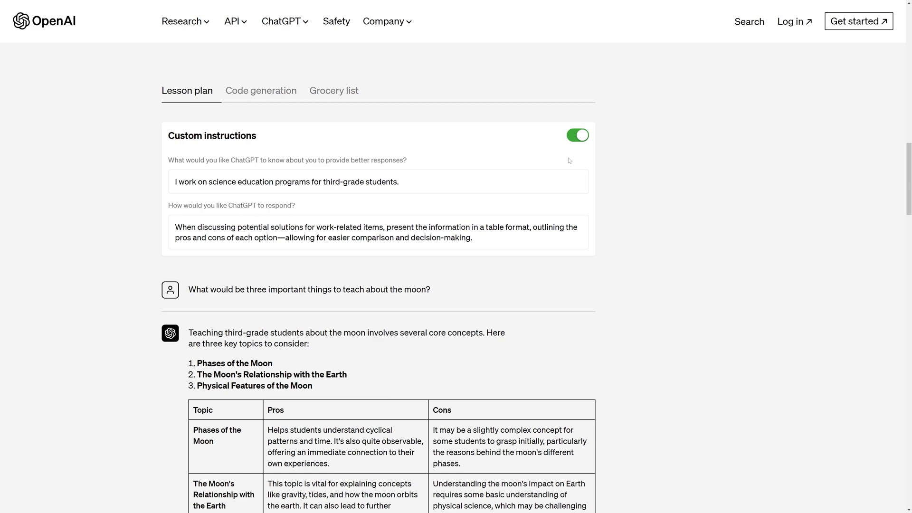
mouse_move(570, 162)
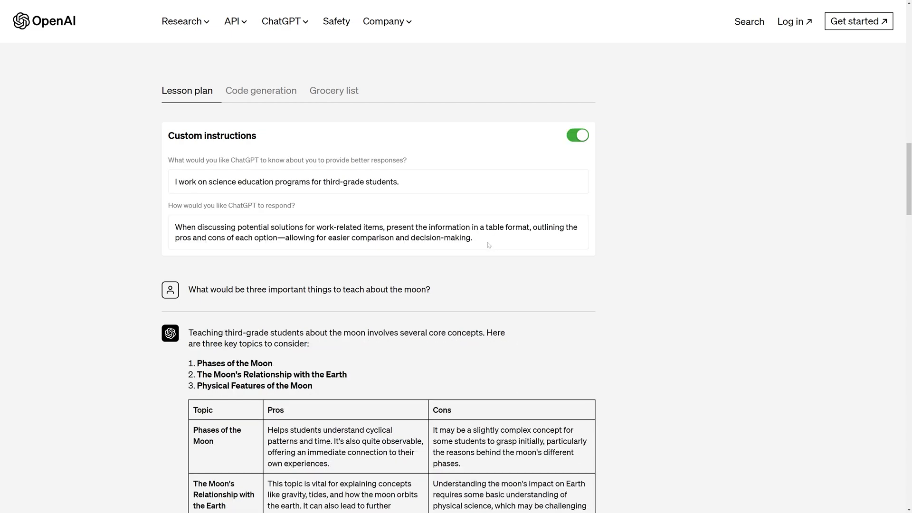
left_click_drag(176, 227, 473, 237)
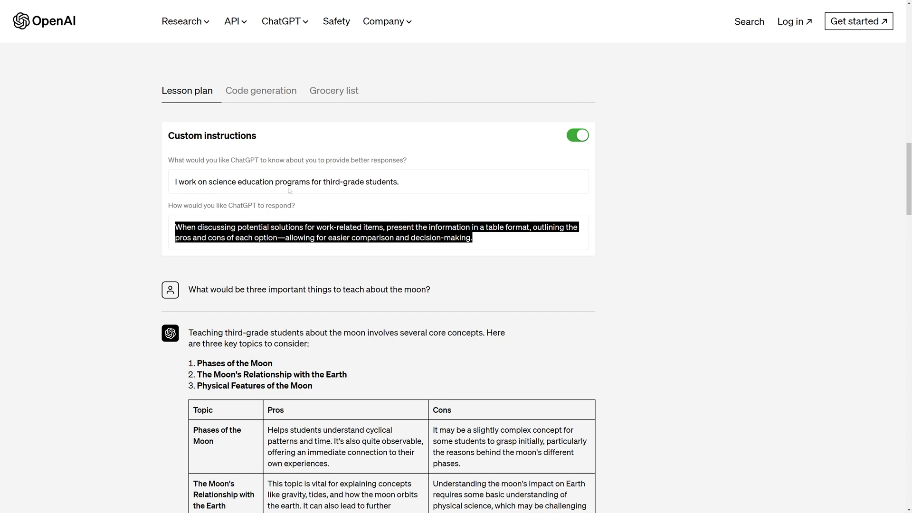
scroll("down", 3)
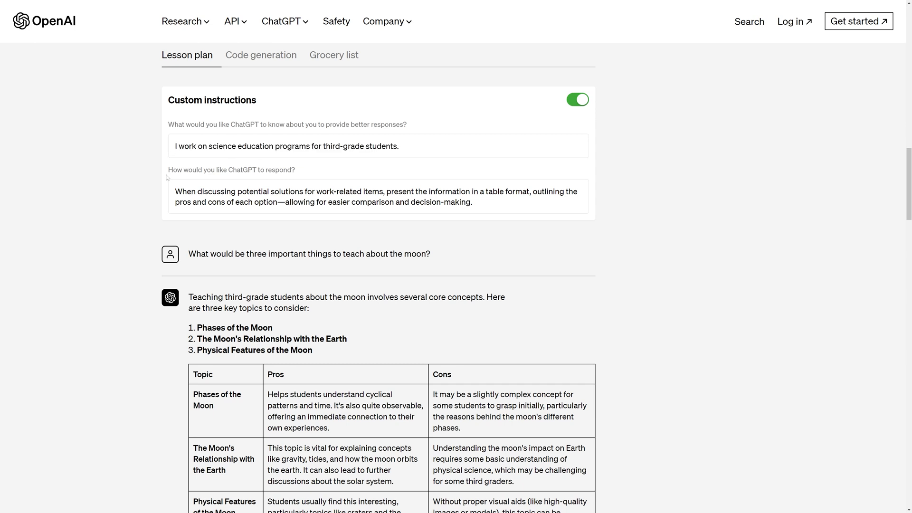
left_click_drag(167, 169, 254, 169)
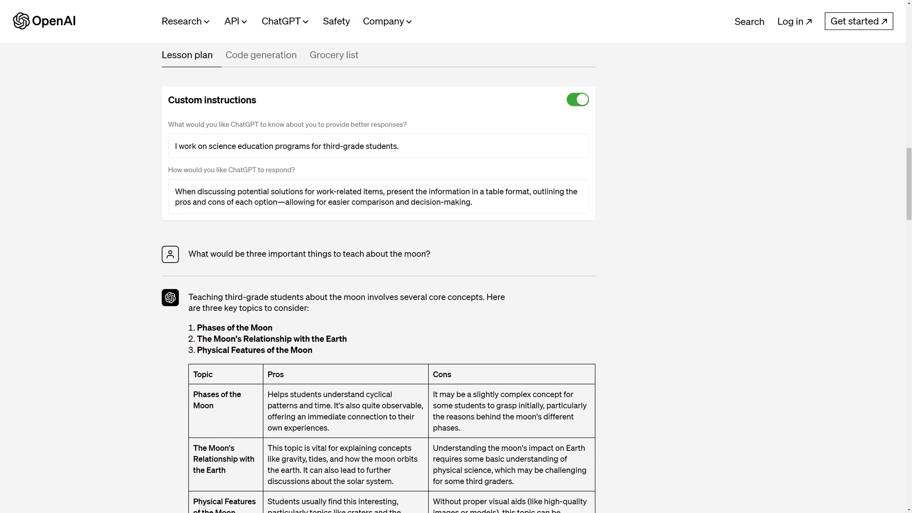
left_click_drag(175, 191, 426, 192)
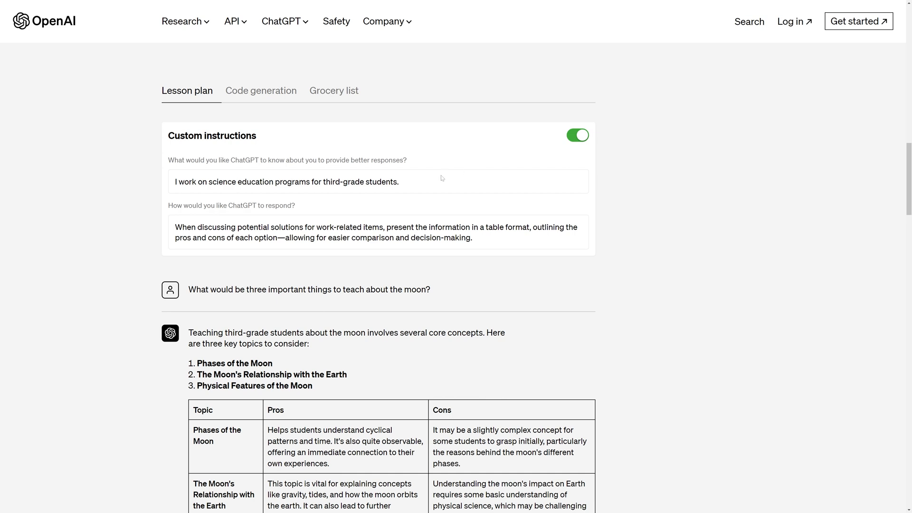
left_click_drag(215, 182, 400, 181)
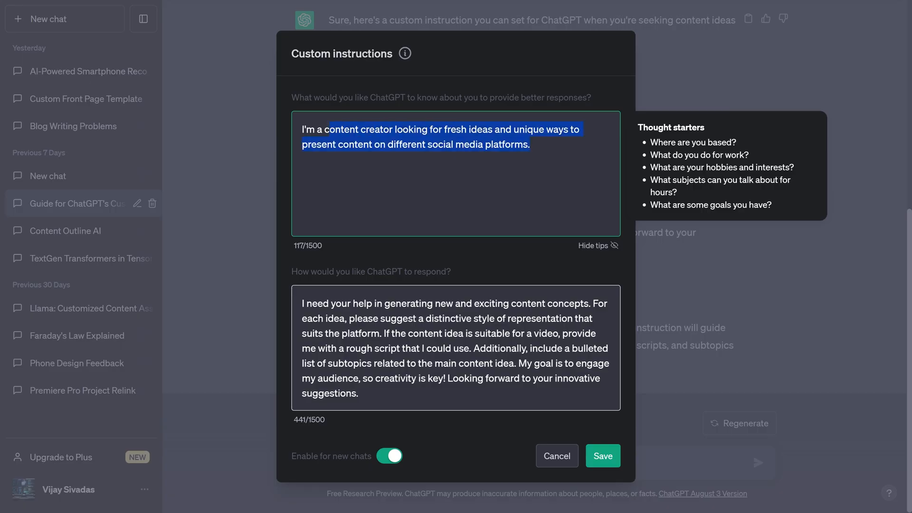
Step: Review the creator description and response preferences, keep 'Enable for new chats' on, and save
left_click(455, 347)
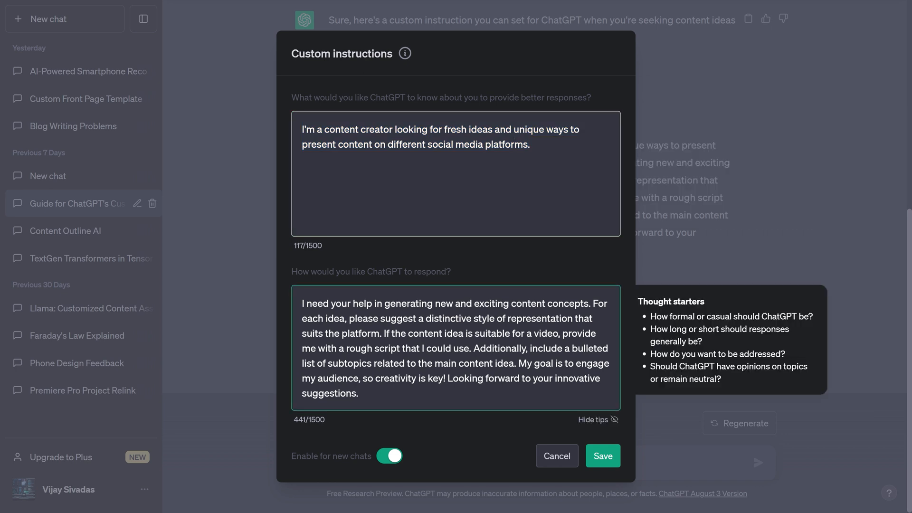
left_click(406, 348)
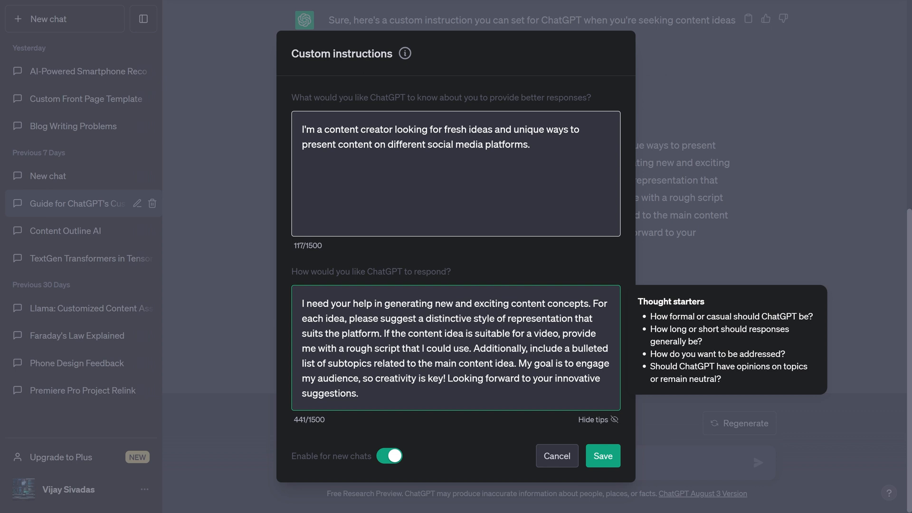
left_click(400, 363)
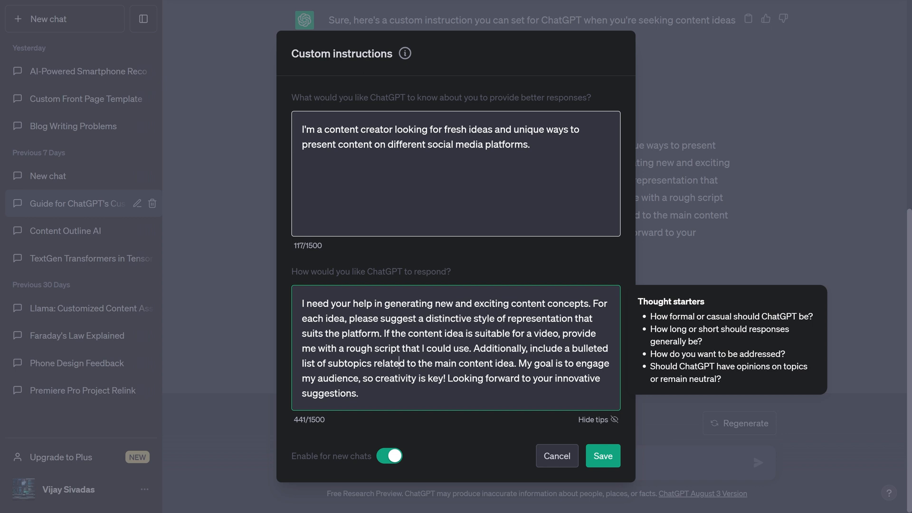
left_click(456, 145)
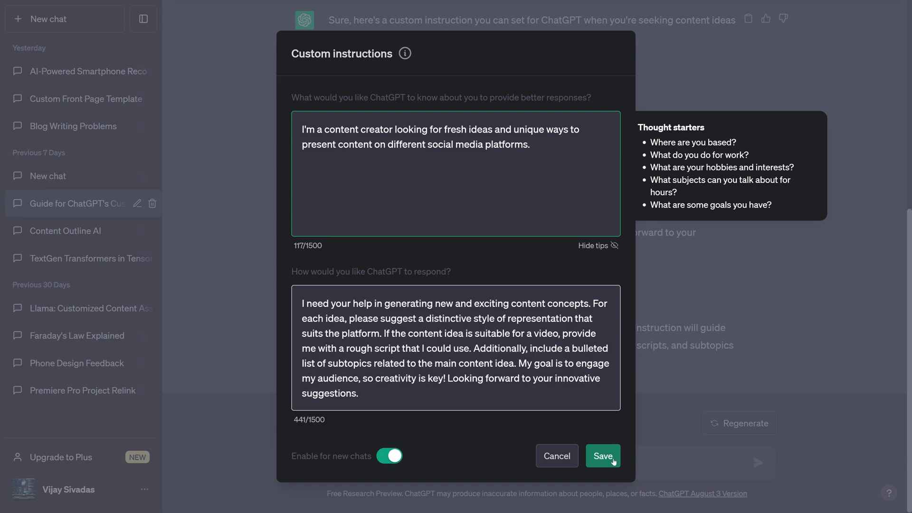
left_click(602, 456)
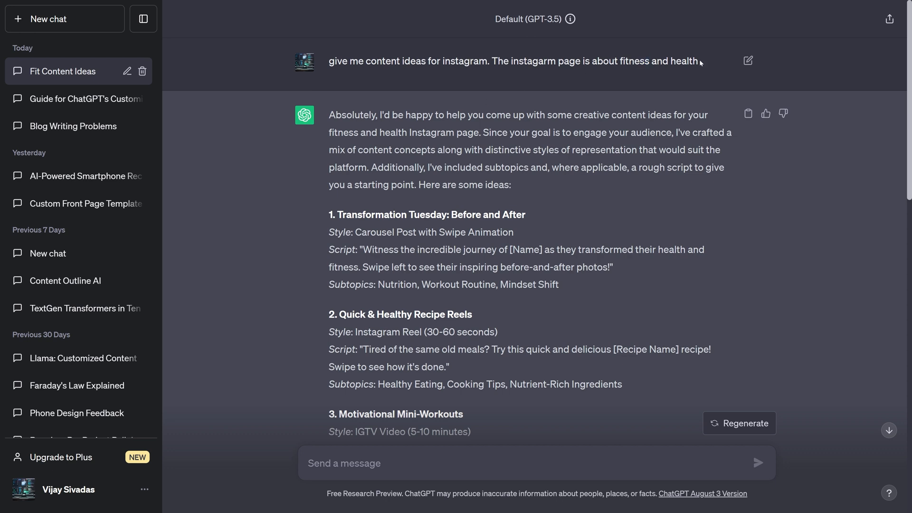
Step: Scroll through the fitness ideas reply, through client success stories and workout equipment spotlights
left_click_drag(619, 60, 699, 60)
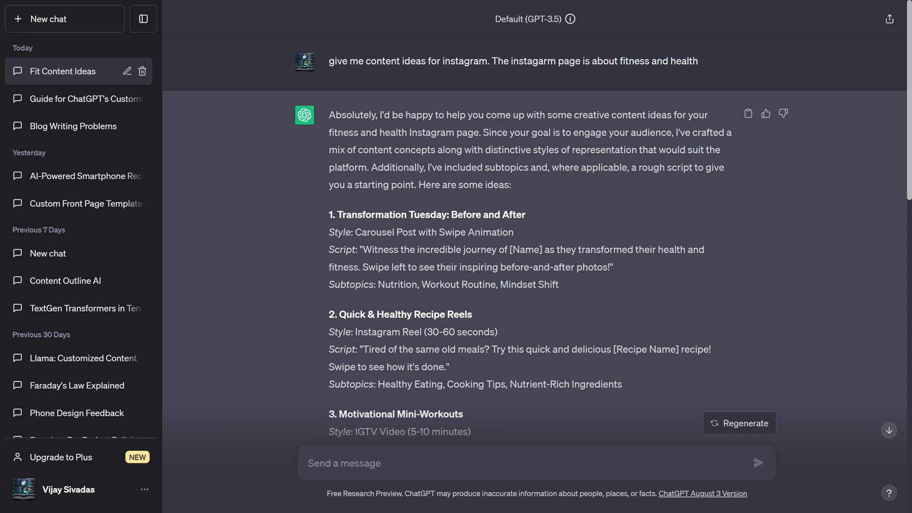
scroll("down", 3)
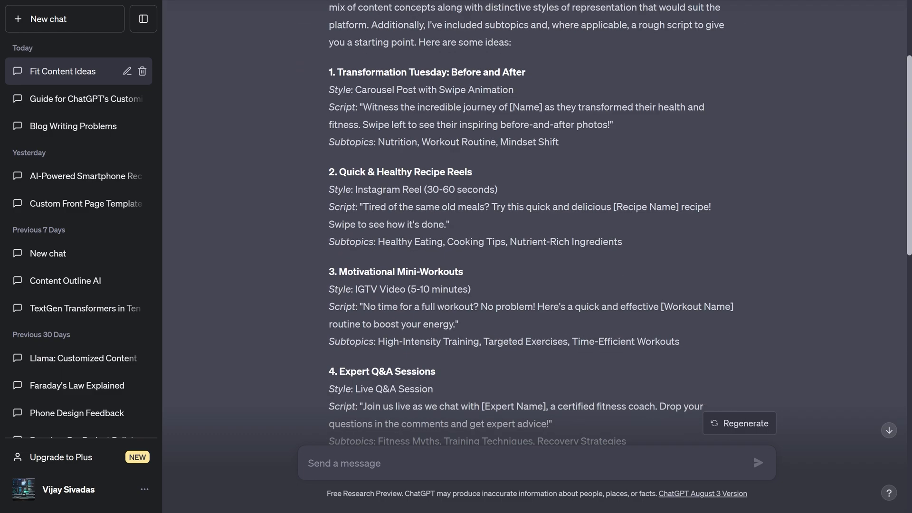
scroll("down", 3)
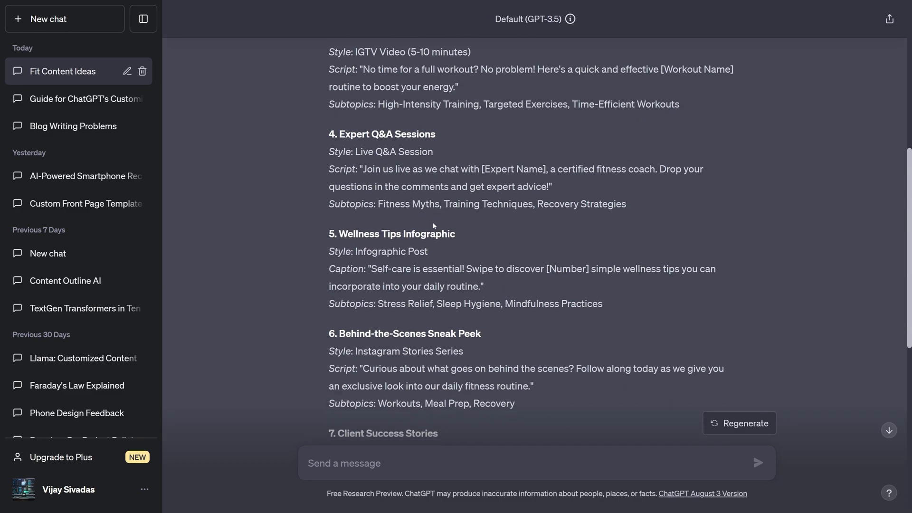
scroll("down", 3)
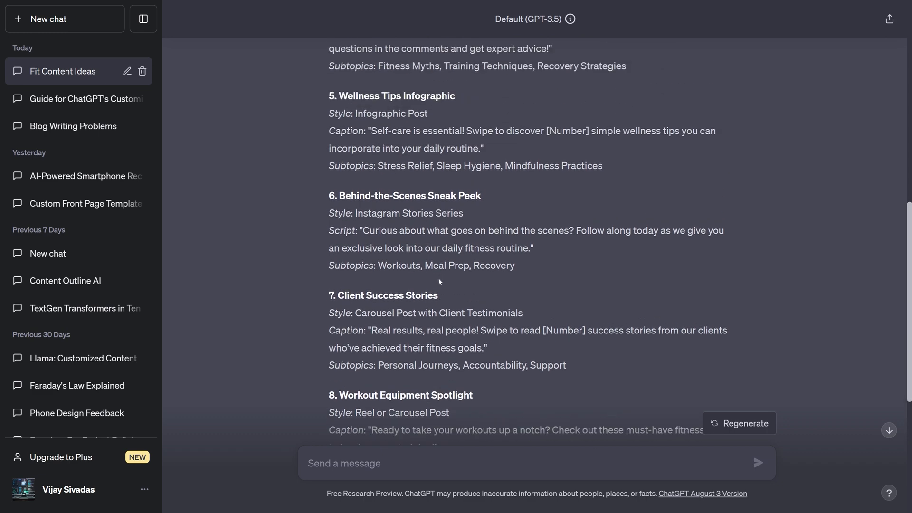
scroll("up", 3)
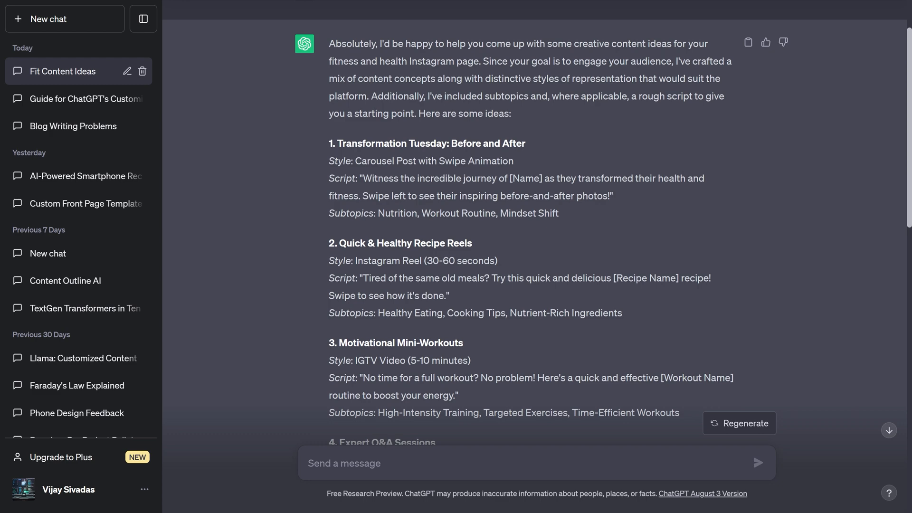
scroll("down", 3)
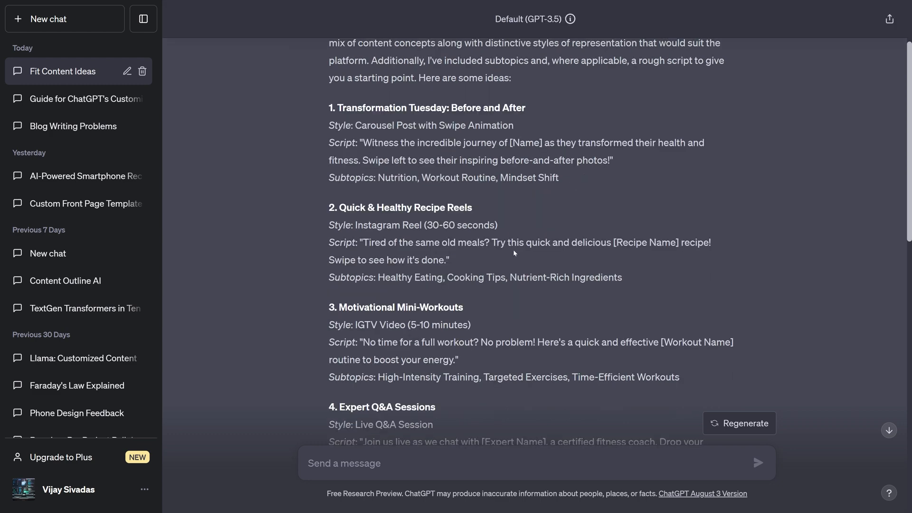